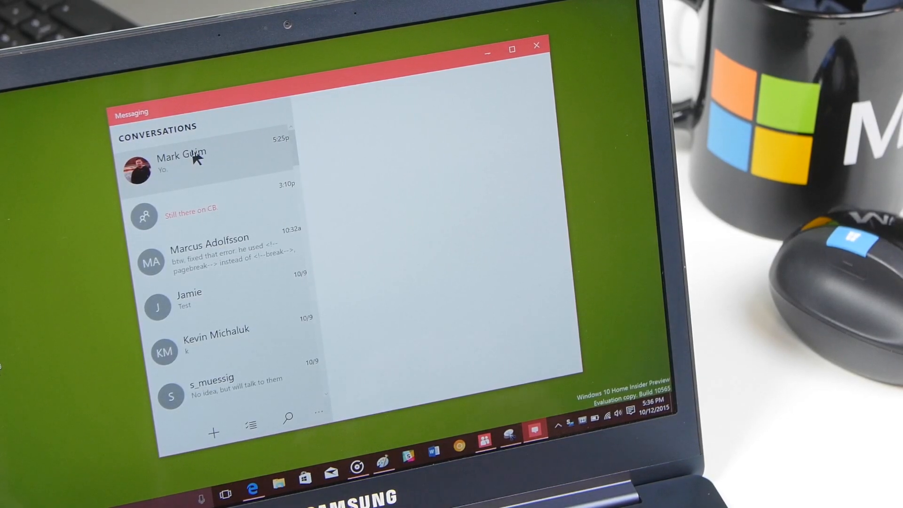
click(182, 161)
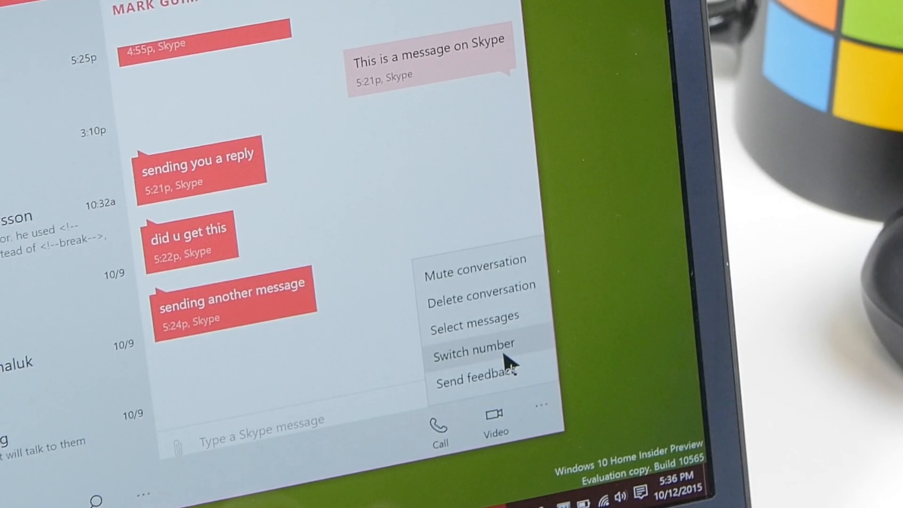
mouse_move(507, 300)
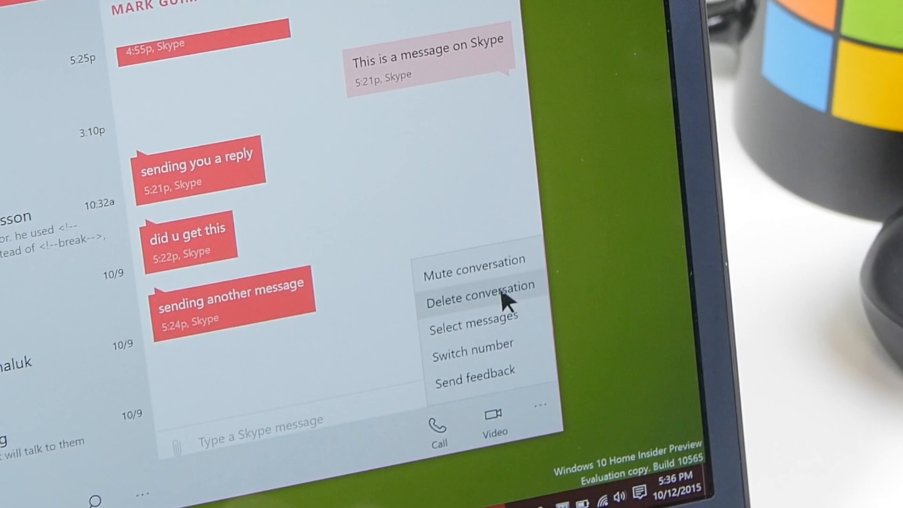
mouse_move(374, 349)
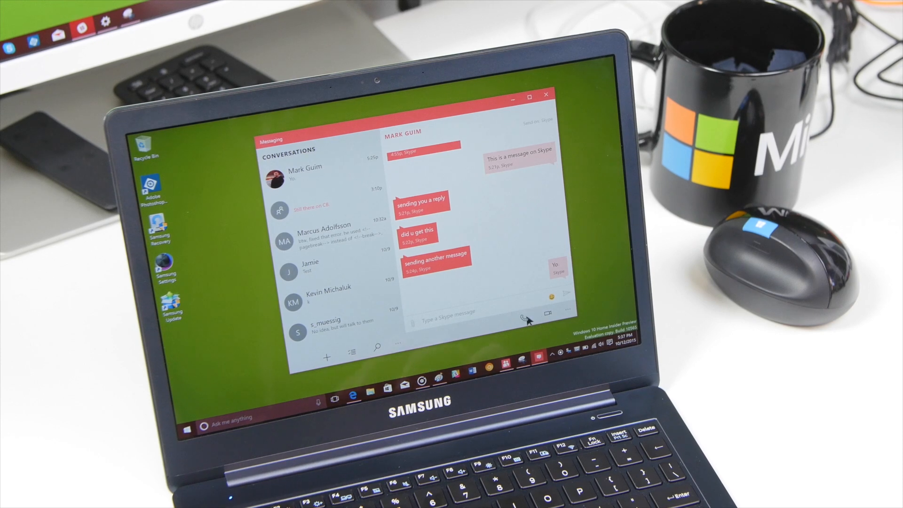
click(544, 312)
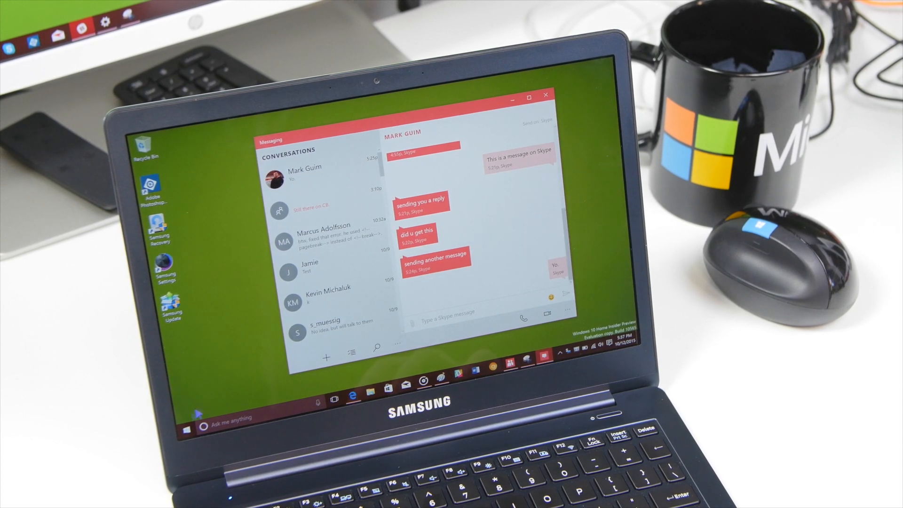
click(186, 413)
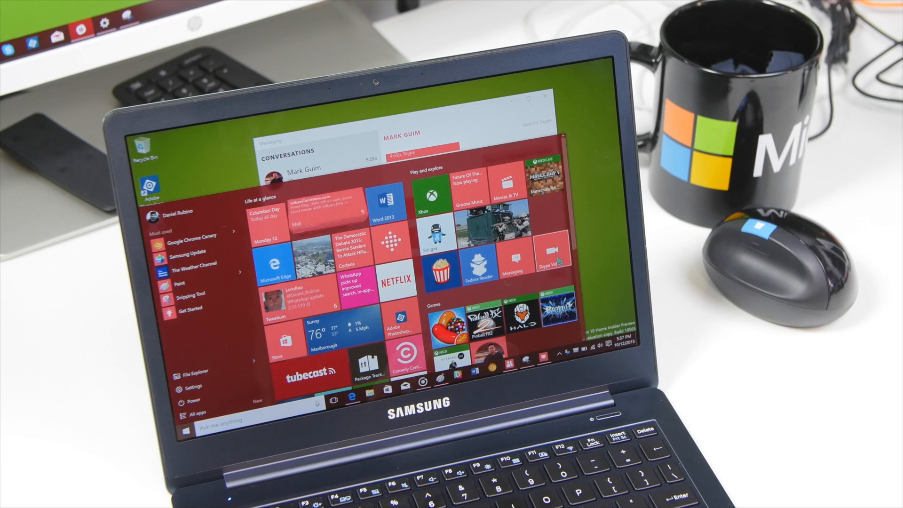
click(552, 264)
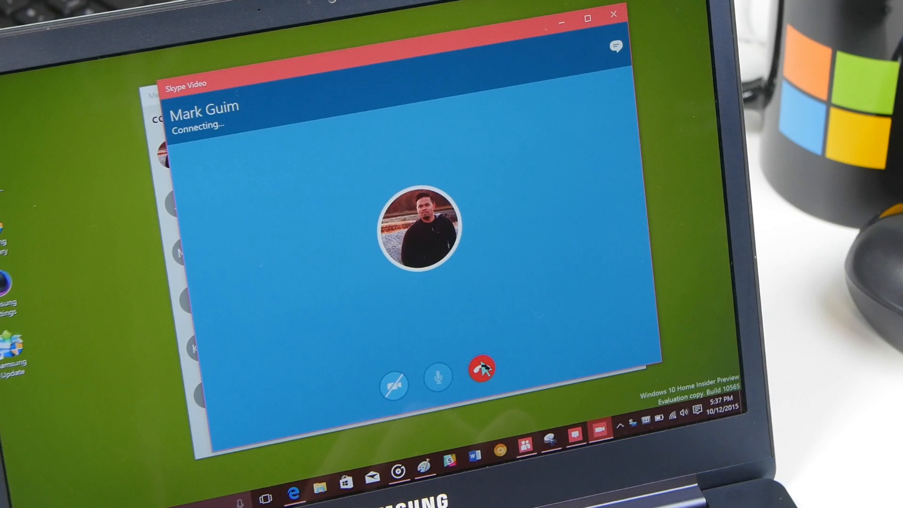
click(480, 369)
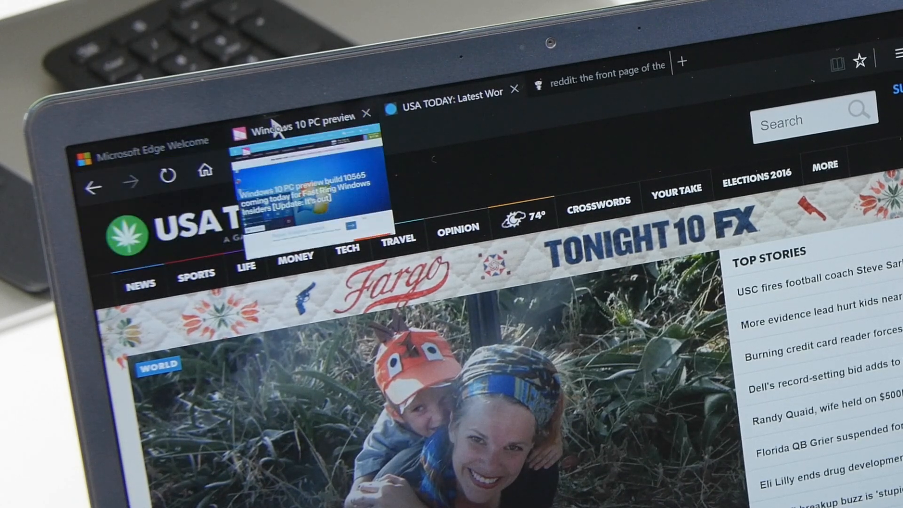
mouse_move(594, 70)
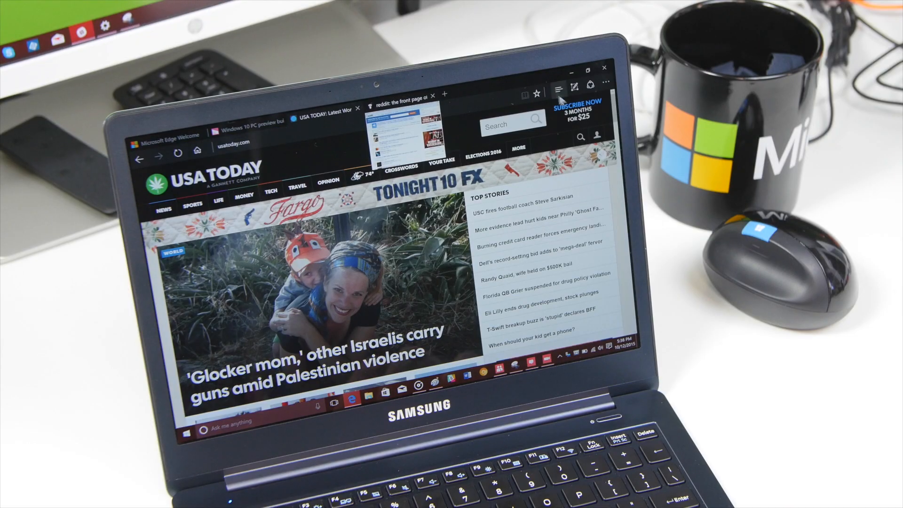
- Check thumbnail previews of the other Edge tabs while staying on USA TODAY
click(555, 91)
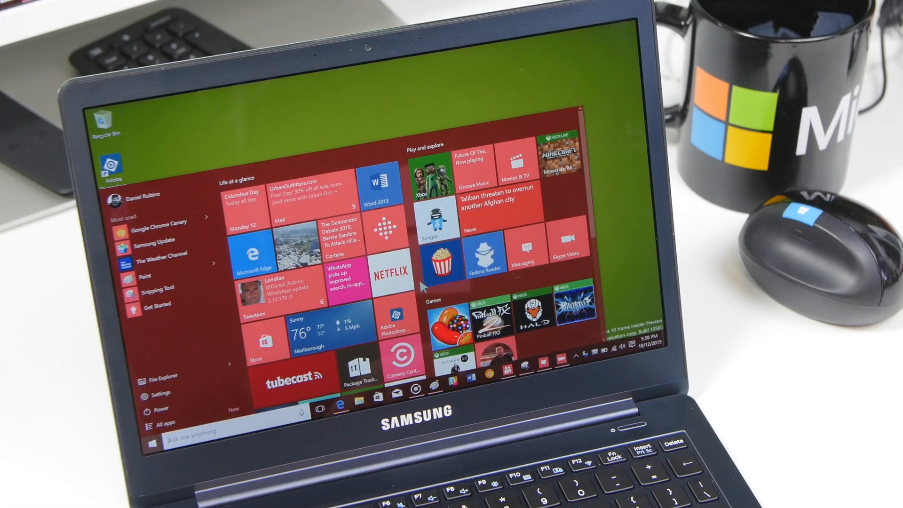
scroll(down, 3)
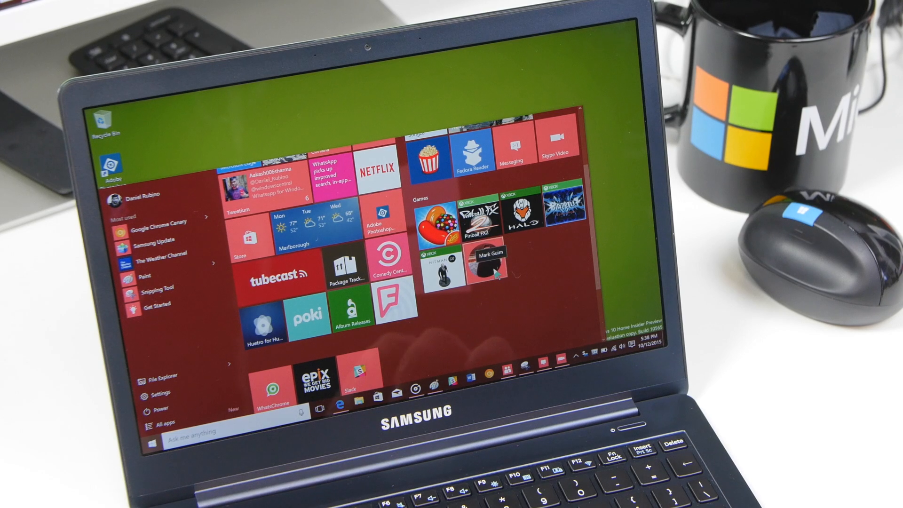
click(487, 266)
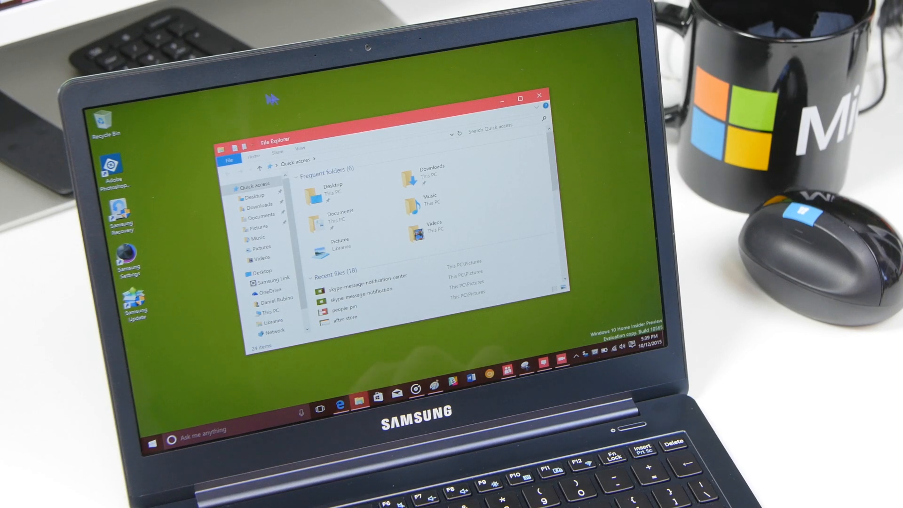
mouse_move(305, 118)
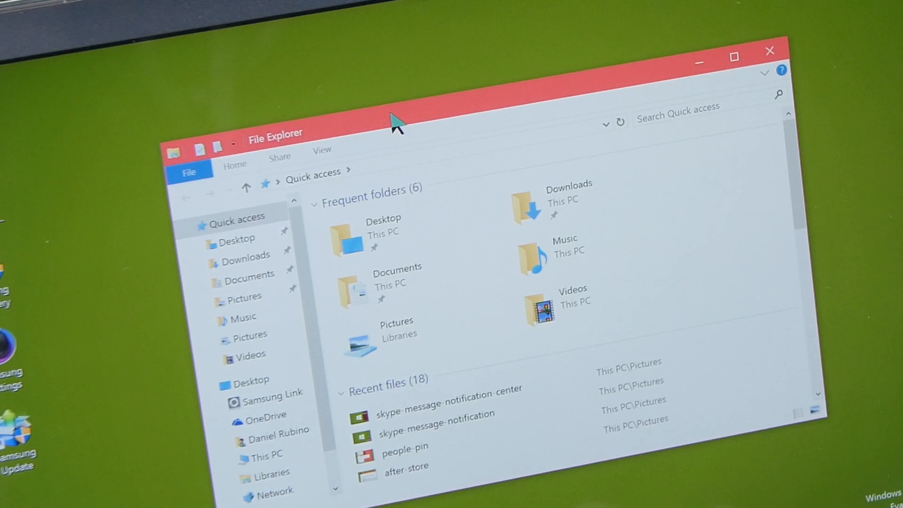
mouse_move(434, 55)
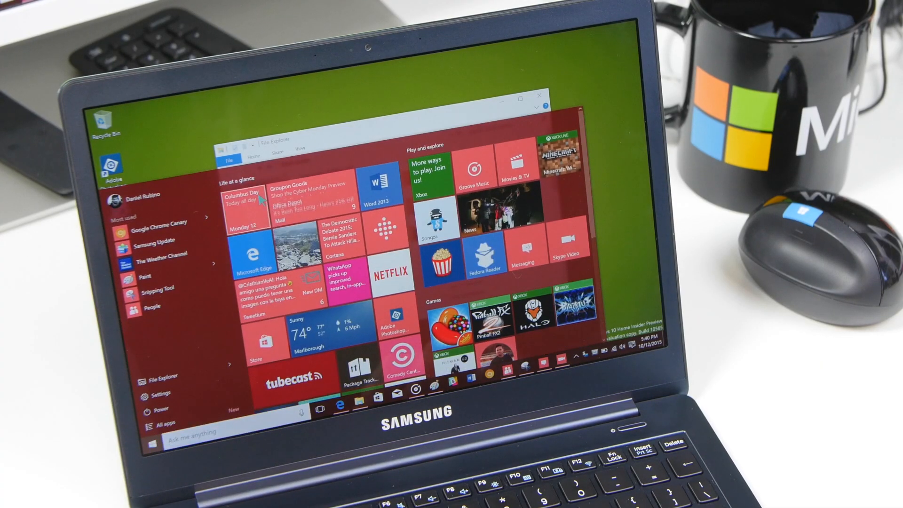
- Show the context menu of the Calendar live tile in Start
right_click(286, 186)
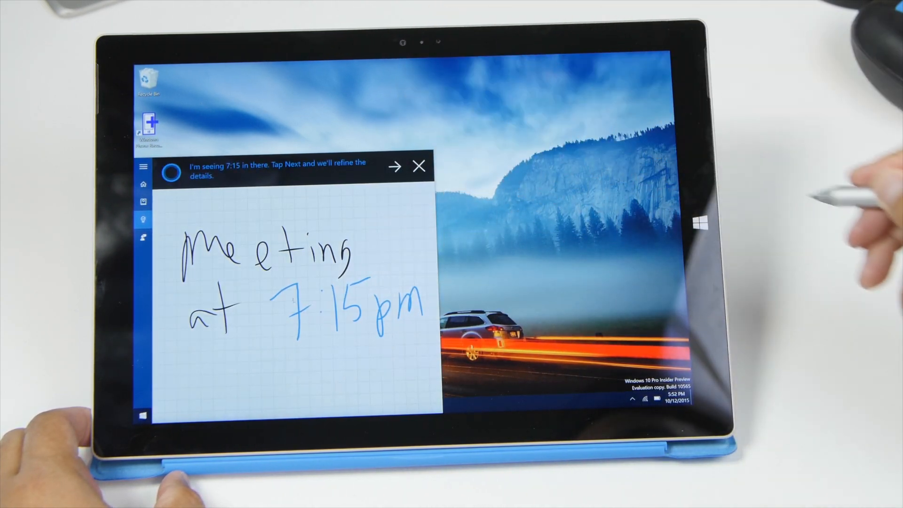
- Create a Cortana reminder from the handwritten 'Meeting at 7:15pm' using the detected 7:15 time
click(395, 167)
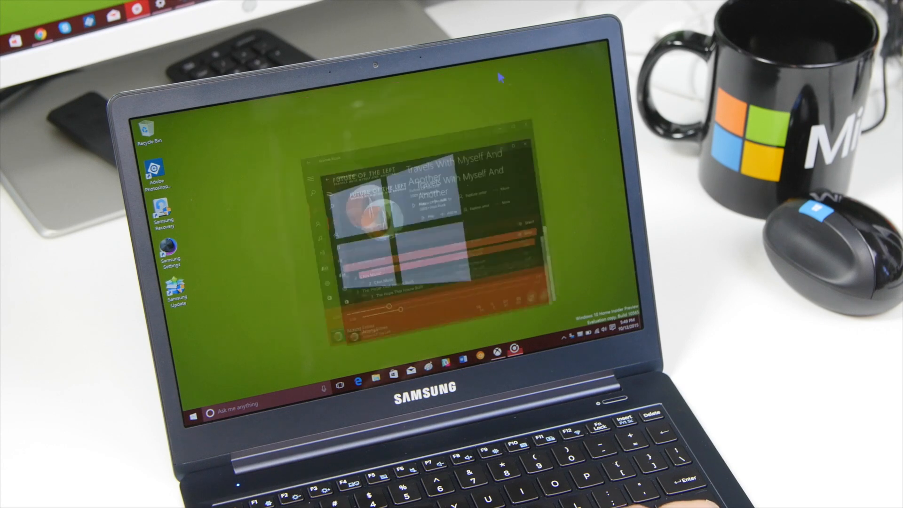
click(513, 145)
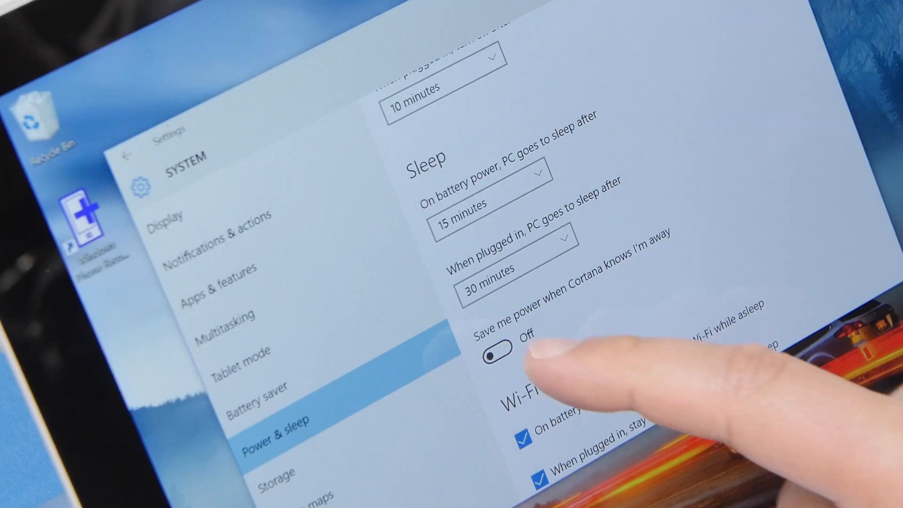
- Switch on 'Save me power when Cortana knows I'm away' in Power & sleep
click(500, 345)
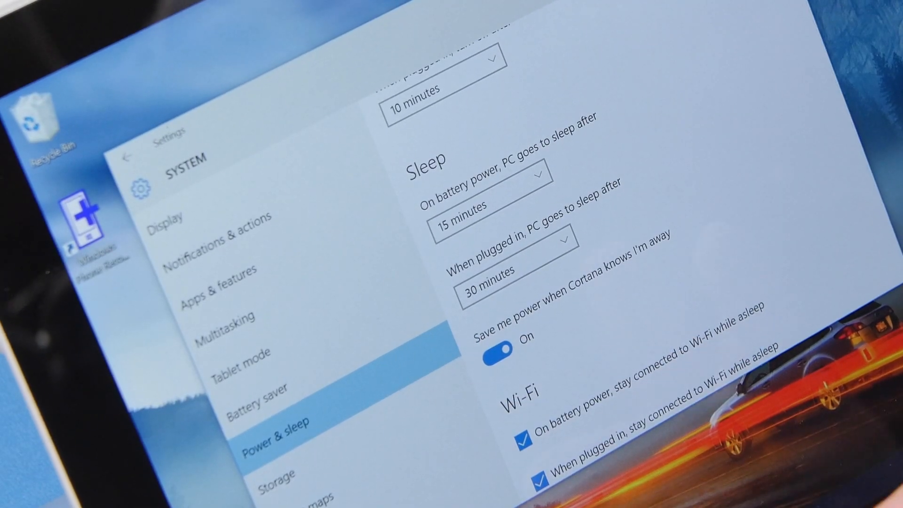